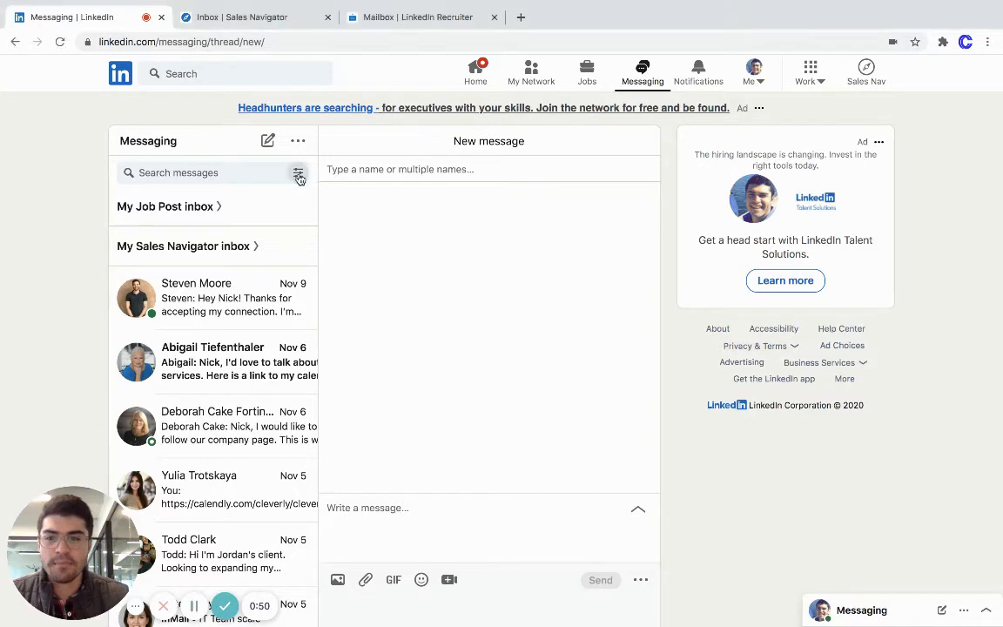
click(299, 173)
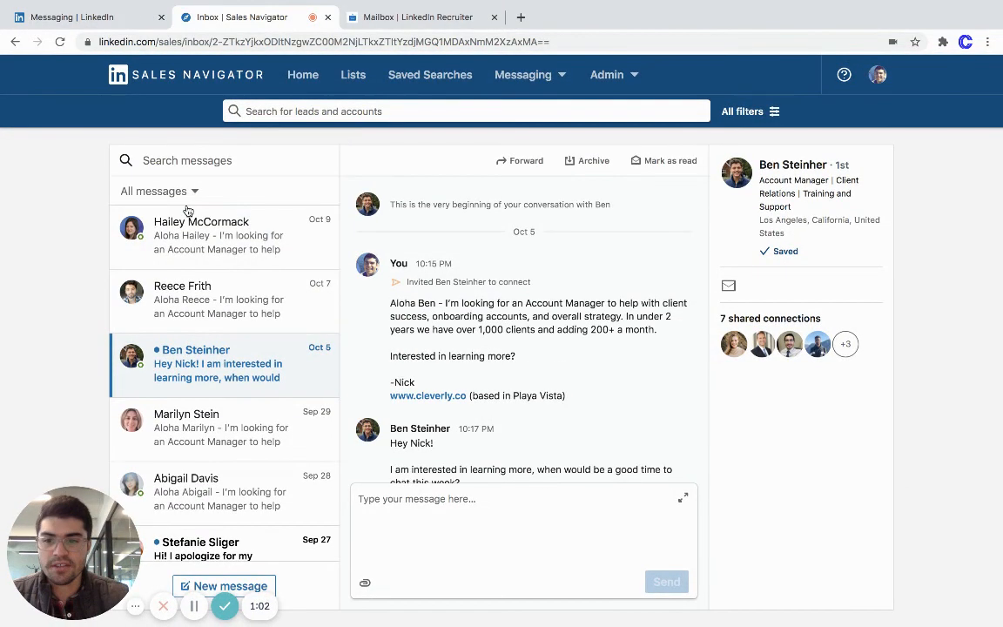
- Review the 'All messages' filter list, then show the Sales Navigator vs LinkedIn inbox choice
click(159, 190)
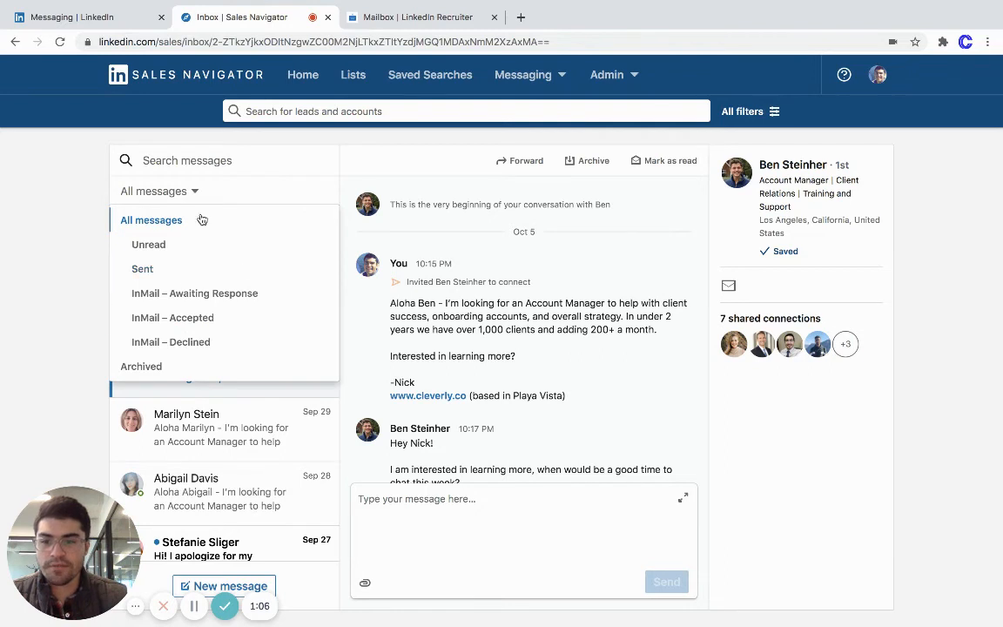
mouse_move(80, 225)
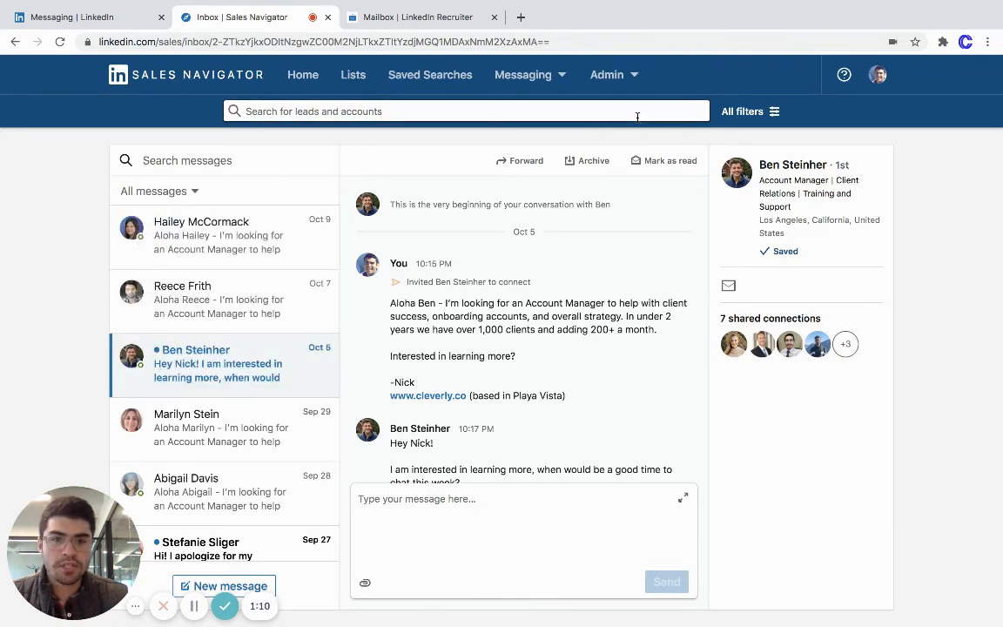
mouse_move(522, 73)
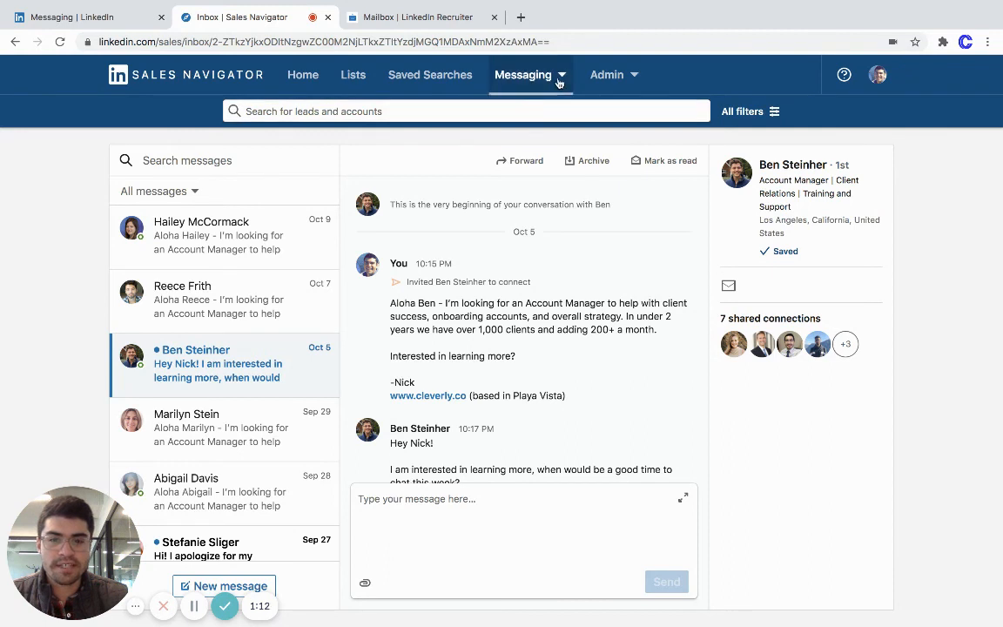
click(522, 74)
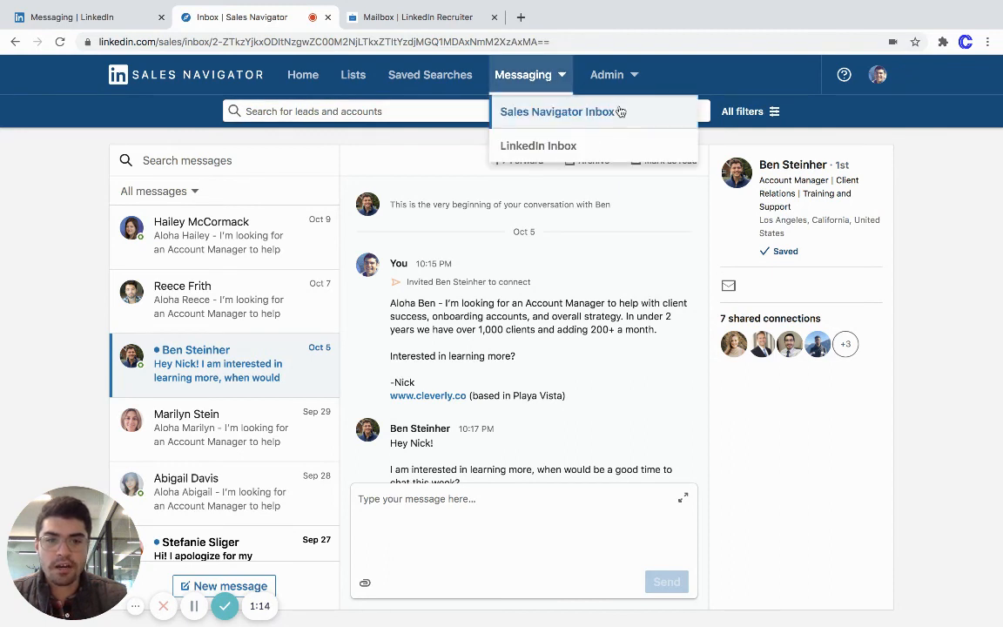